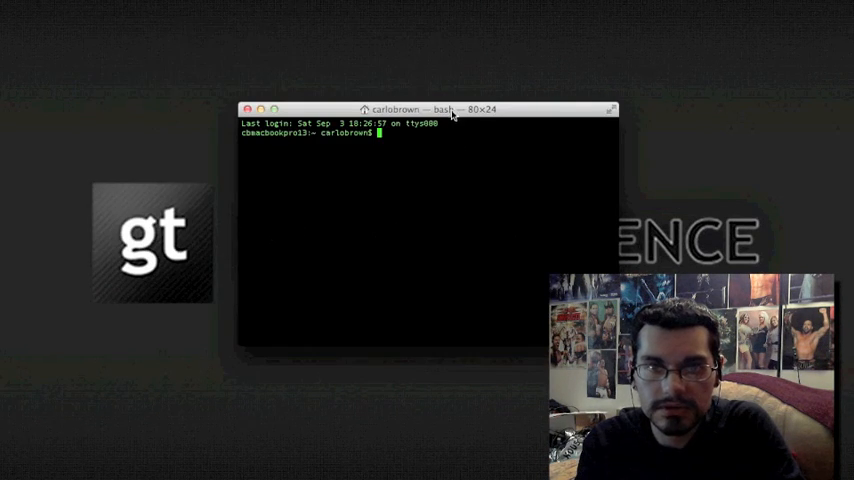
# - Run chflags nohidden /users/username/library so the Library folder stops being hidden
pyautogui.moveTo(430, 108); pyautogui.dragTo(430, 50)
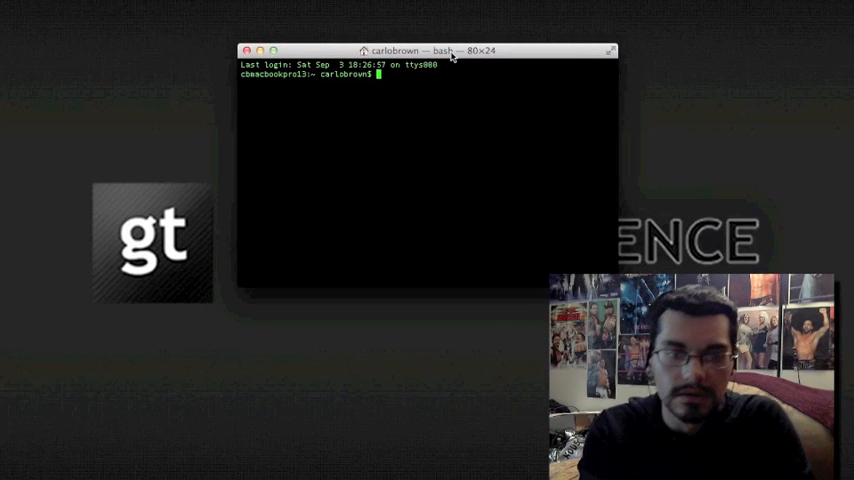
pyautogui.write('chflags nohidden /users/username/library')
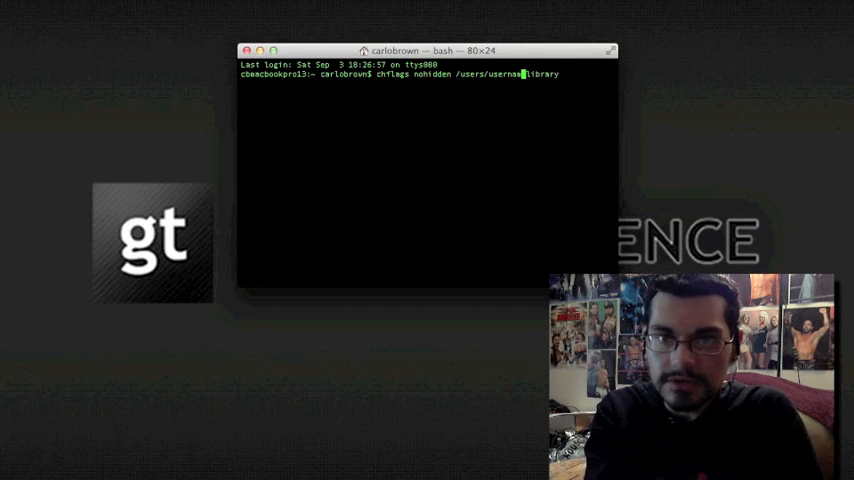
pyautogui.press('BackSpace')
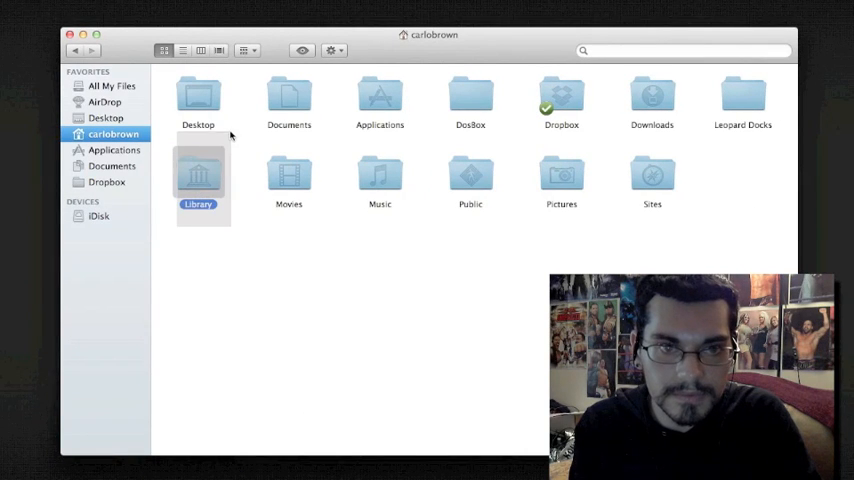
# - Browse into Library and Application Support, then return to Library's top level
pyautogui.doubleClick(198, 180)
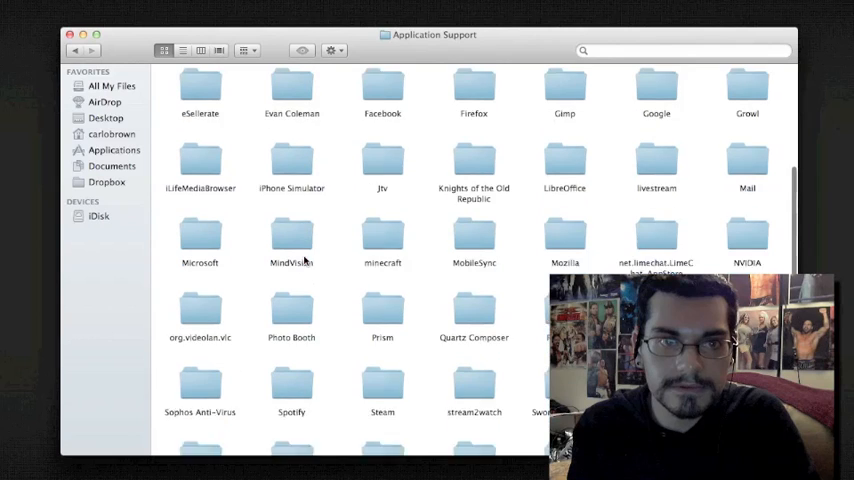
pyautogui.click(76, 52)
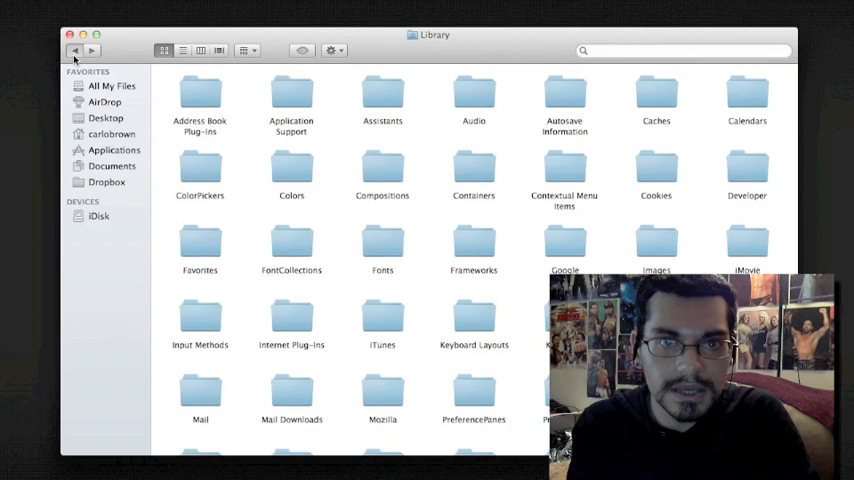